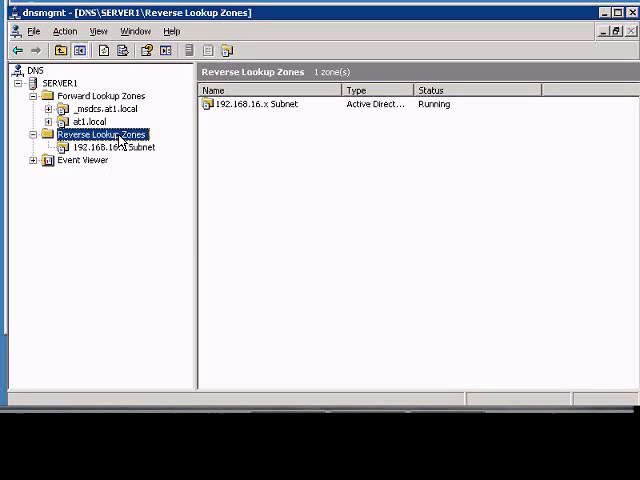
# Bring up the context menu for Reverse Lookup Zones in the console tree.
pyautogui.rightClick(95, 134)
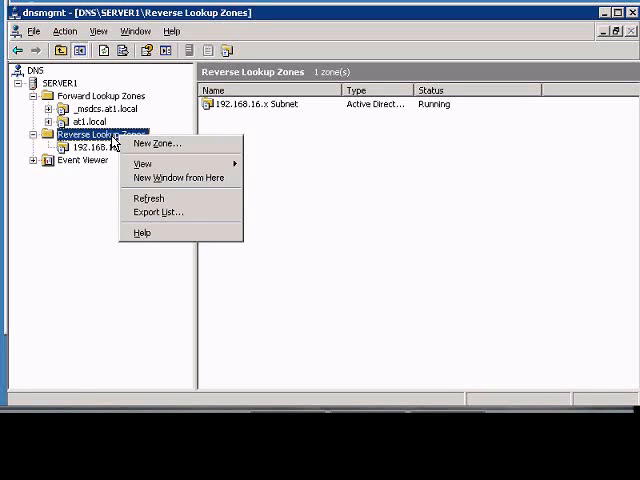
# Start the New Zone Wizard and choose an Active Directory-stored stub zone.
pyautogui.click(156, 143)
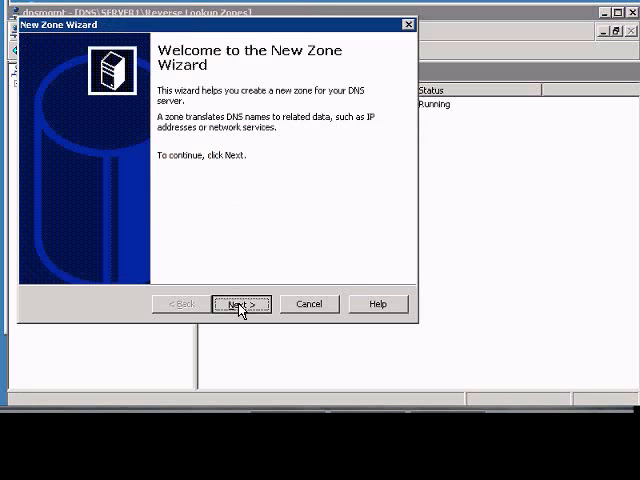
pyautogui.click(241, 304)
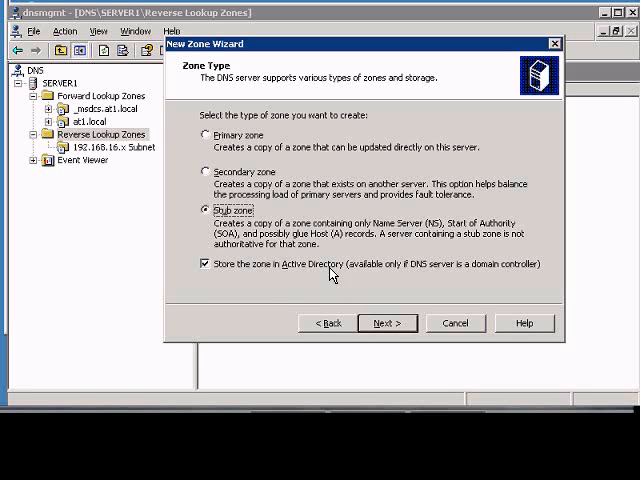
pyautogui.click(386, 323)
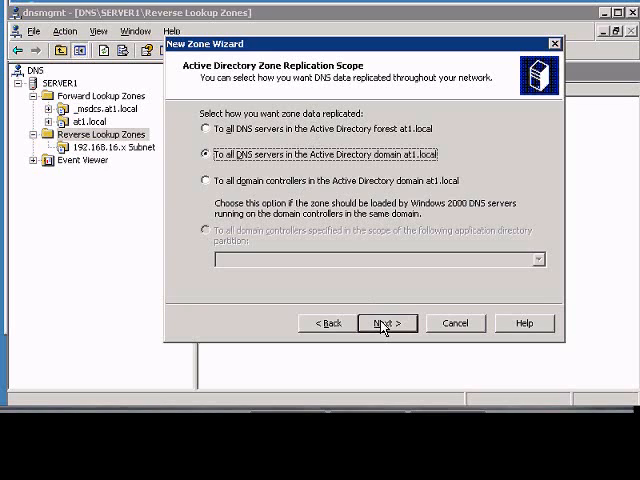
# Keep domain-wide replication and enter network ID 192.168.2 for the reverse zone.
pyautogui.click(386, 323)
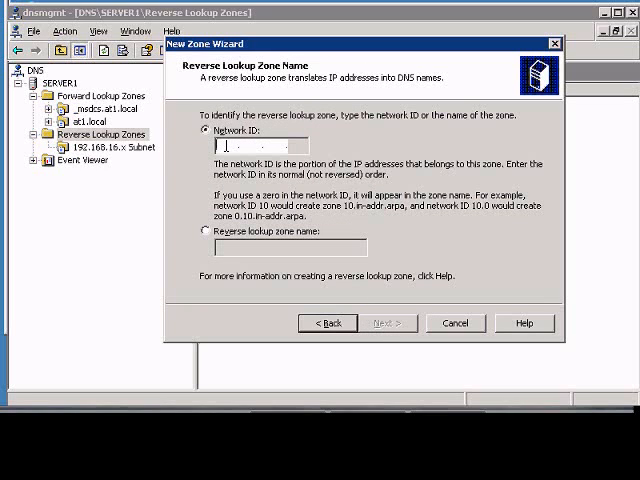
pyautogui.write('192.168 .2 .')
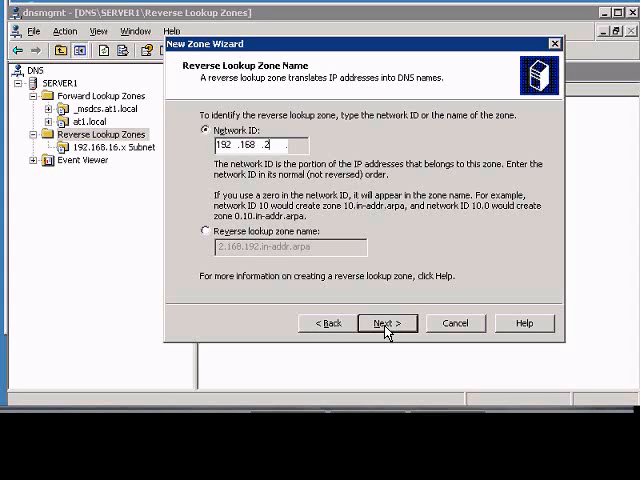
pyautogui.click(387, 323)
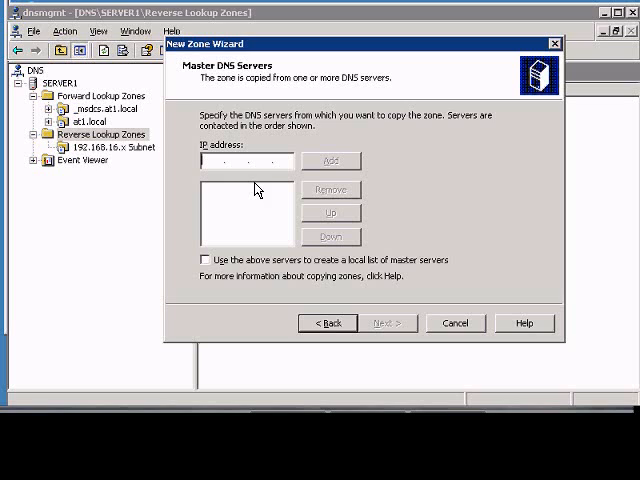
# Add the 192.168.16 master server address and finish creating the stub zone.
pyautogui.write('1 . . .')
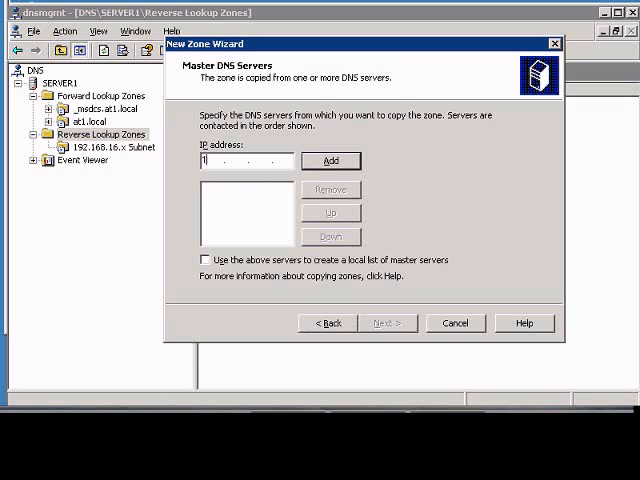
pyautogui.write('192.168.16')
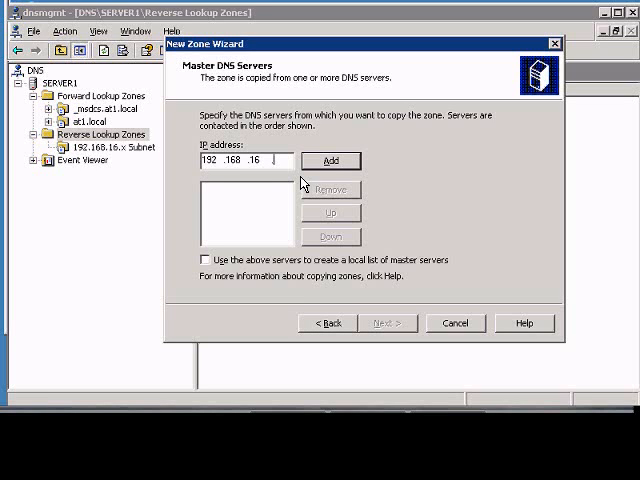
pyautogui.click(330, 160)
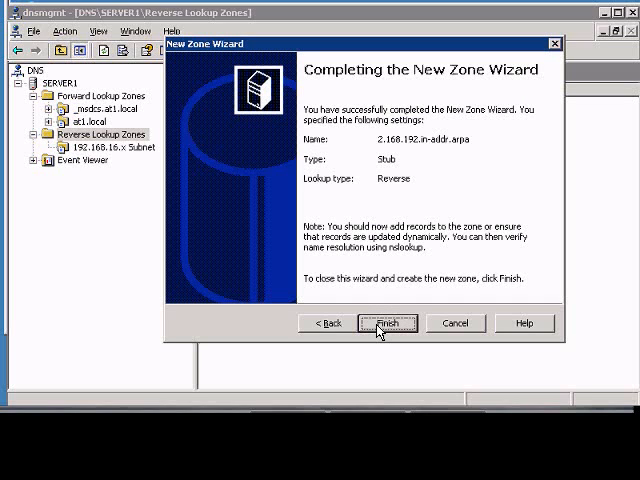
pyautogui.click(388, 323)
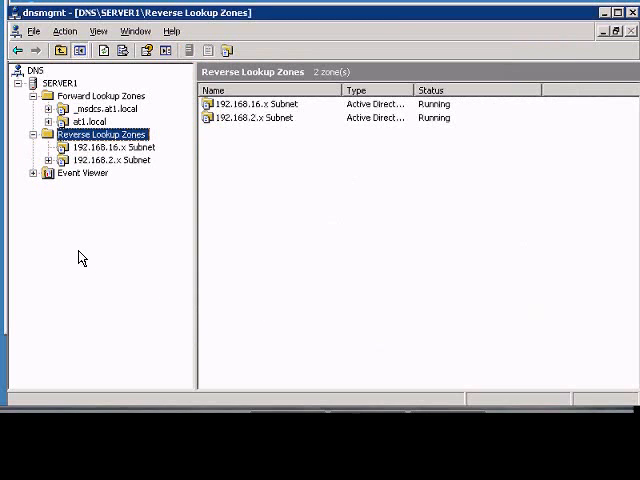